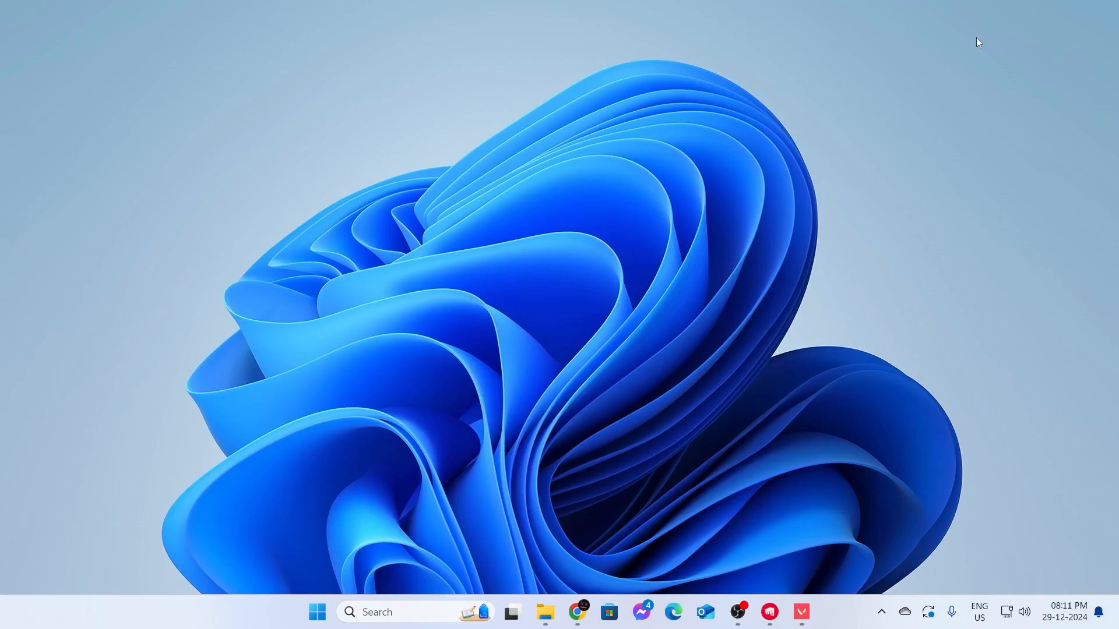
mouse_move(546, 485)
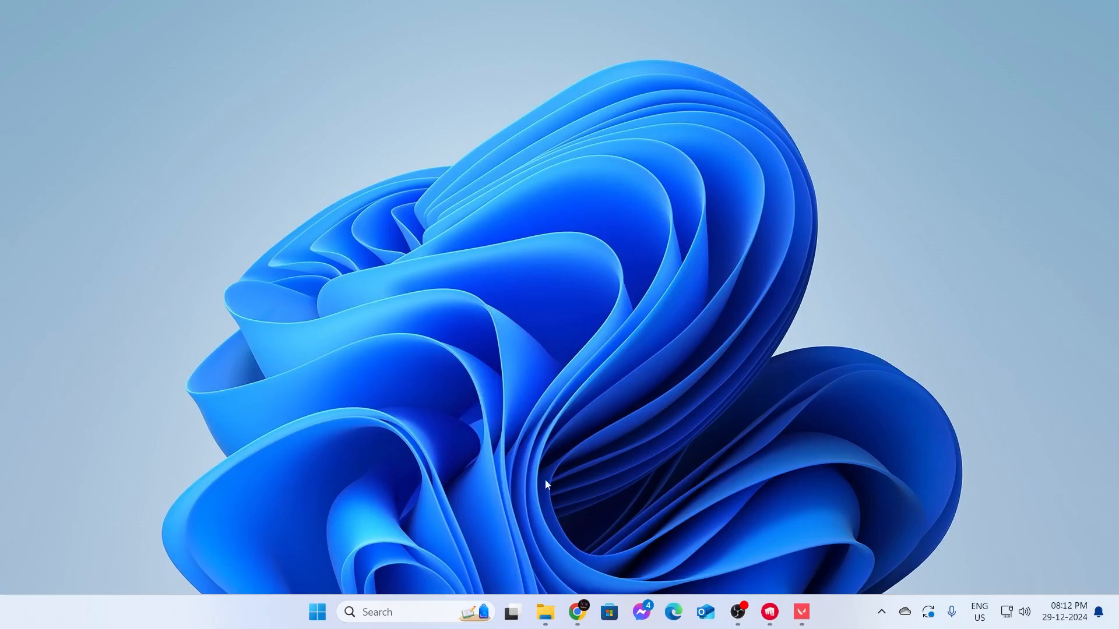
Step: Launch Control Panel from taskbar search and go to Hardware and Sound
click(316, 611)
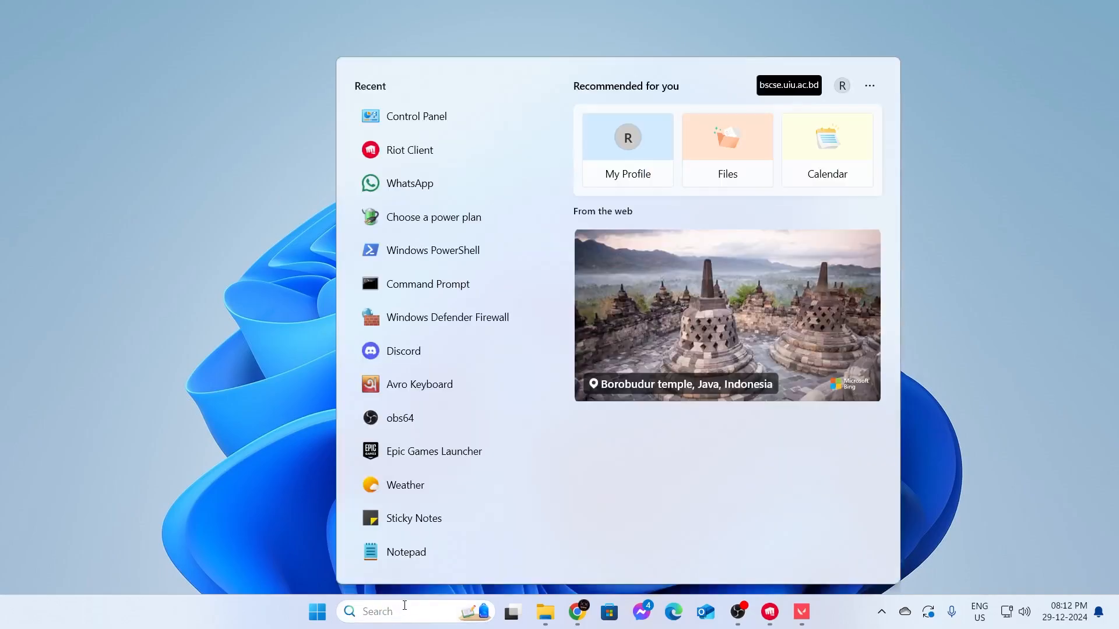
text(control Panel)
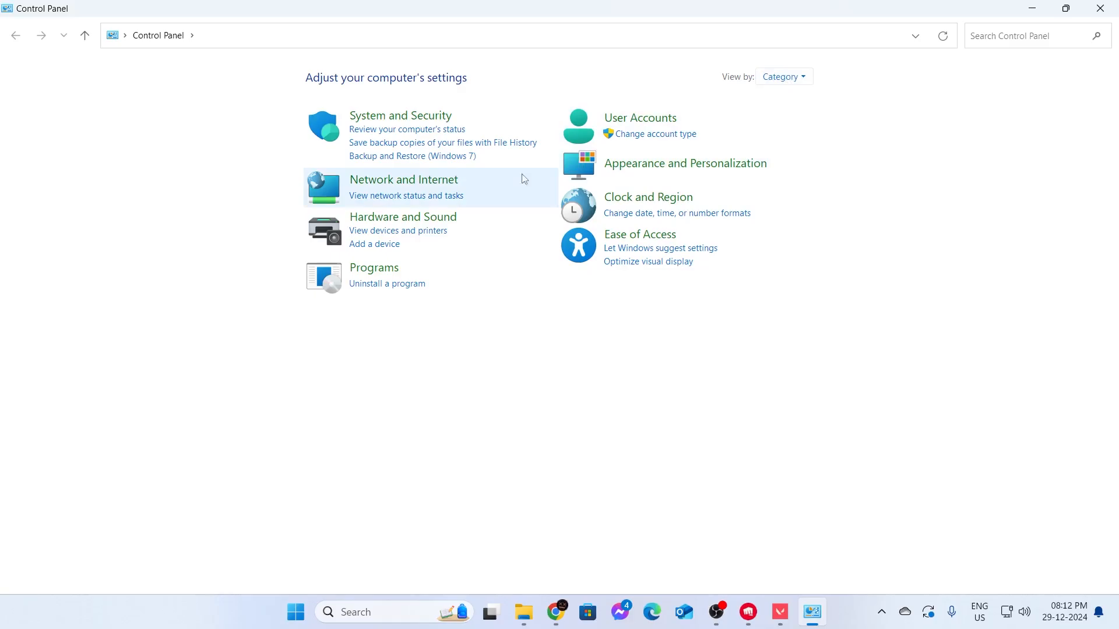
mouse_move(403, 217)
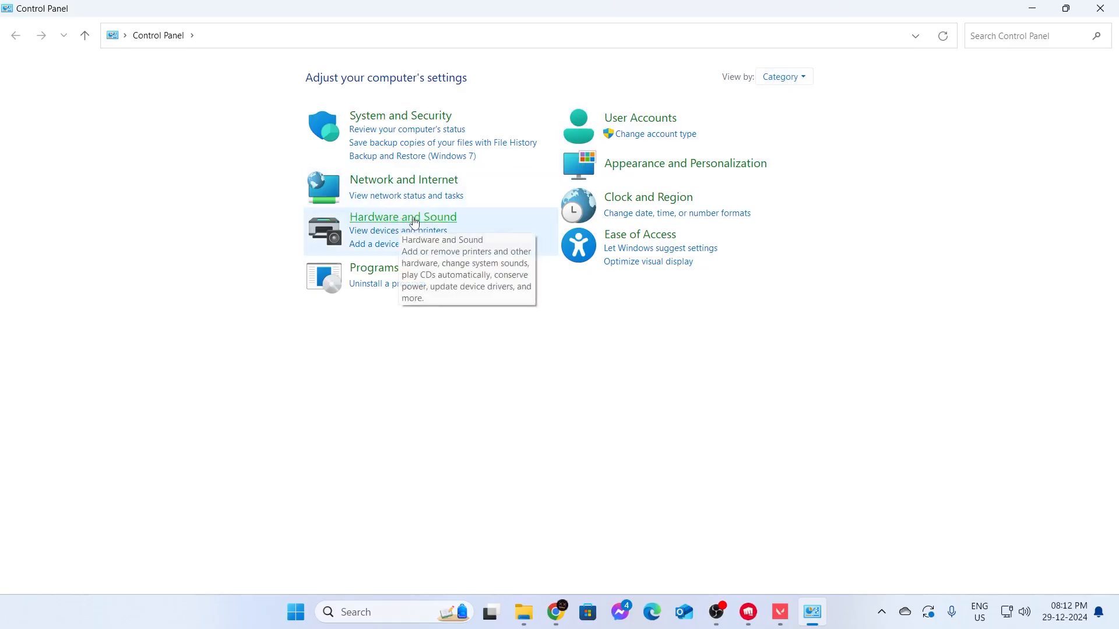
click(402, 216)
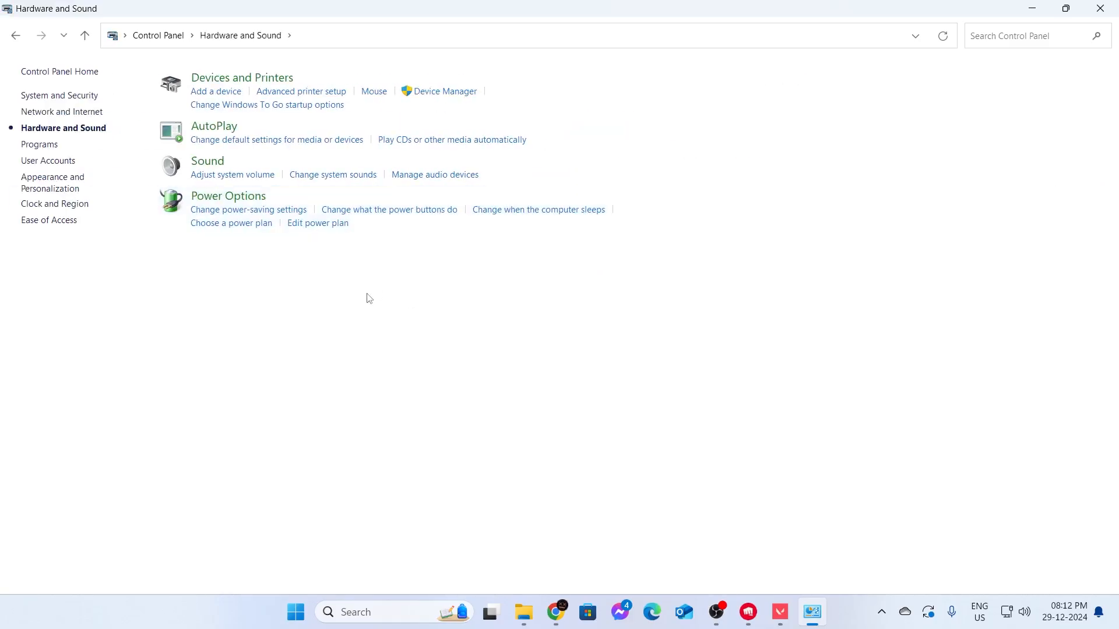
mouse_move(250, 201)
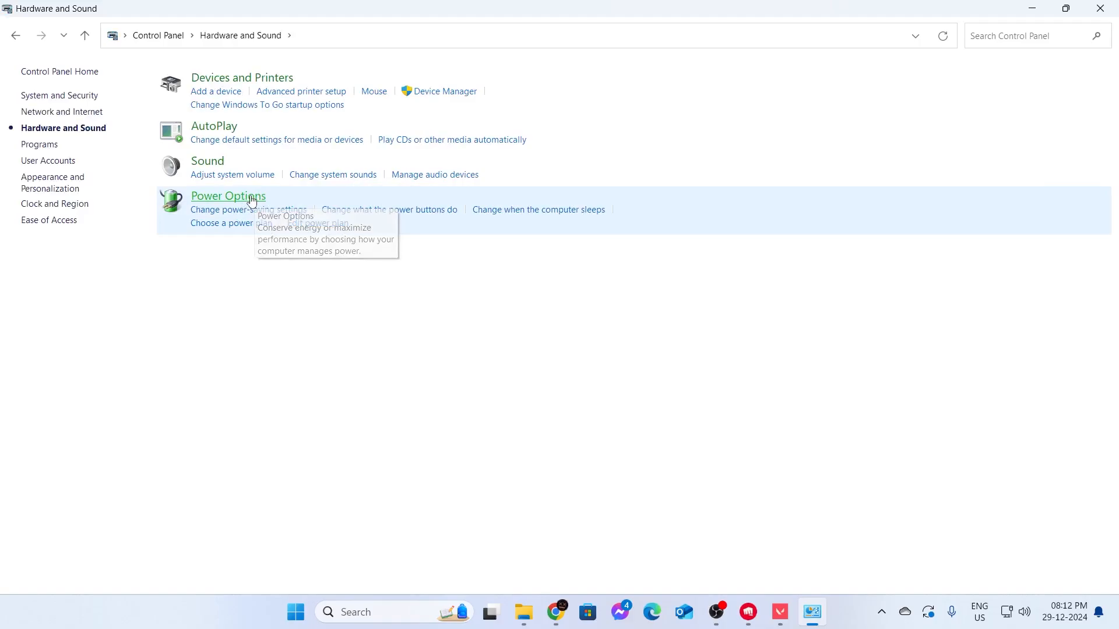
Step: Go to Power Options, listing Balanced, High performance and Power saver plans
click(228, 196)
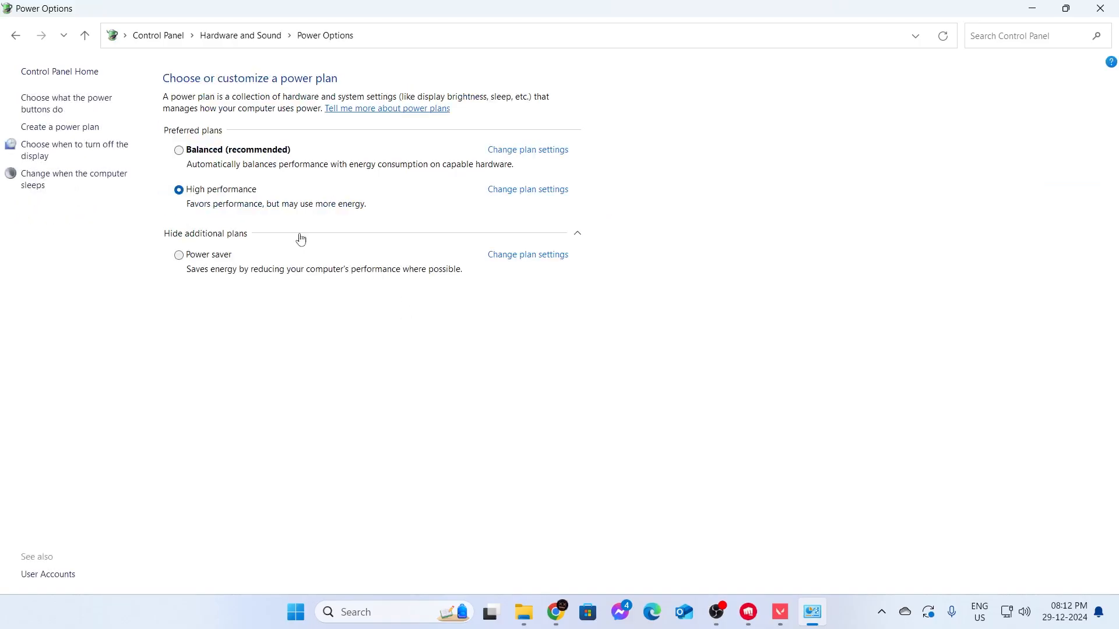
mouse_move(279, 240)
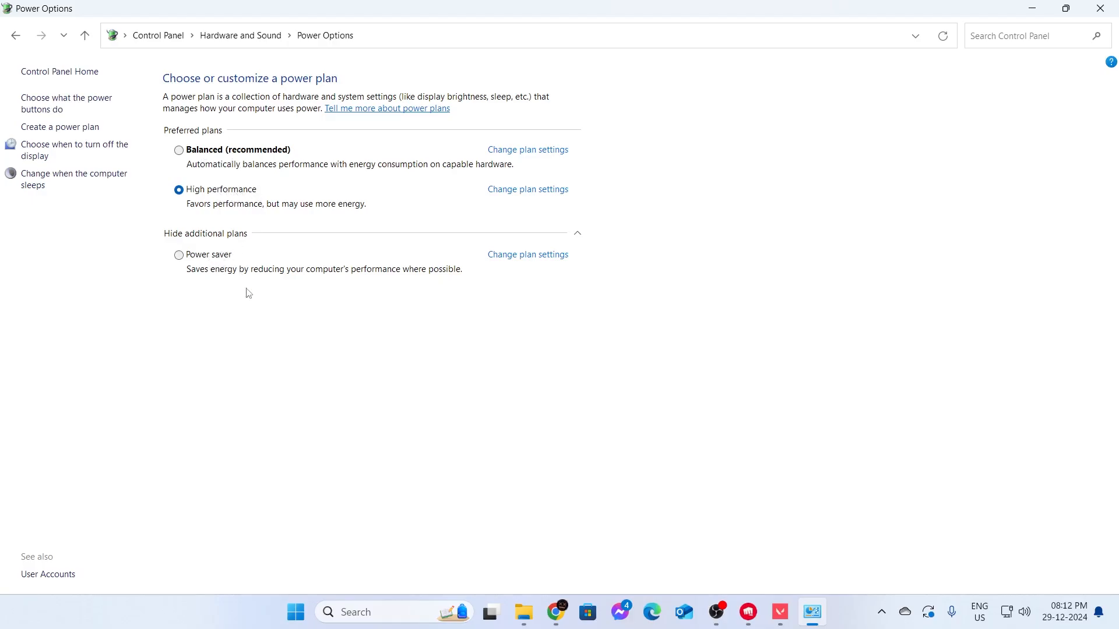
mouse_move(256, 319)
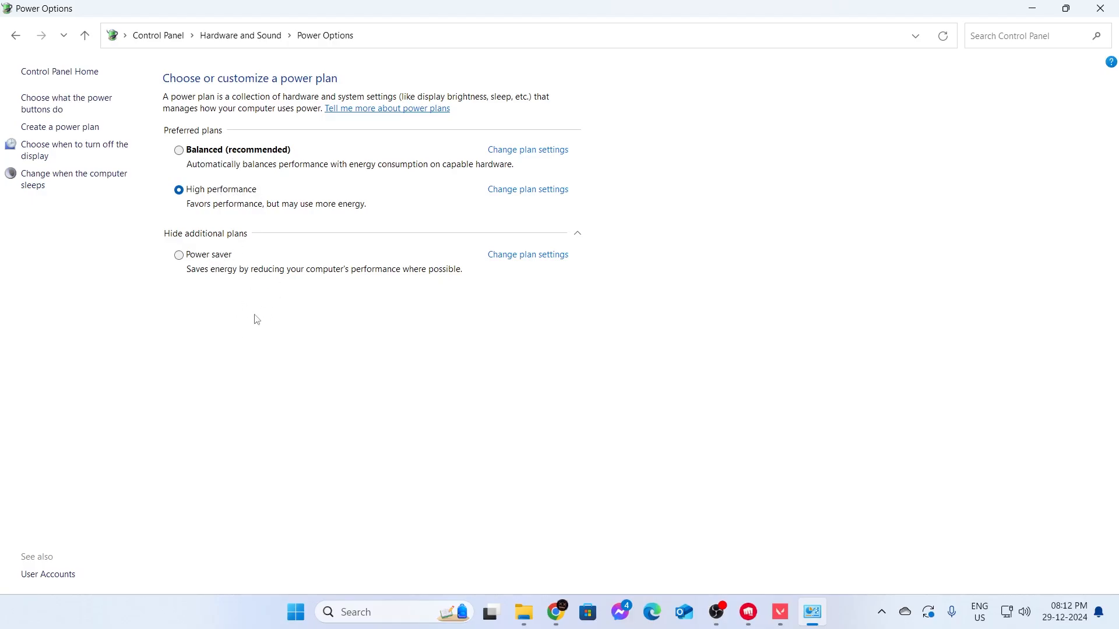
mouse_move(311, 237)
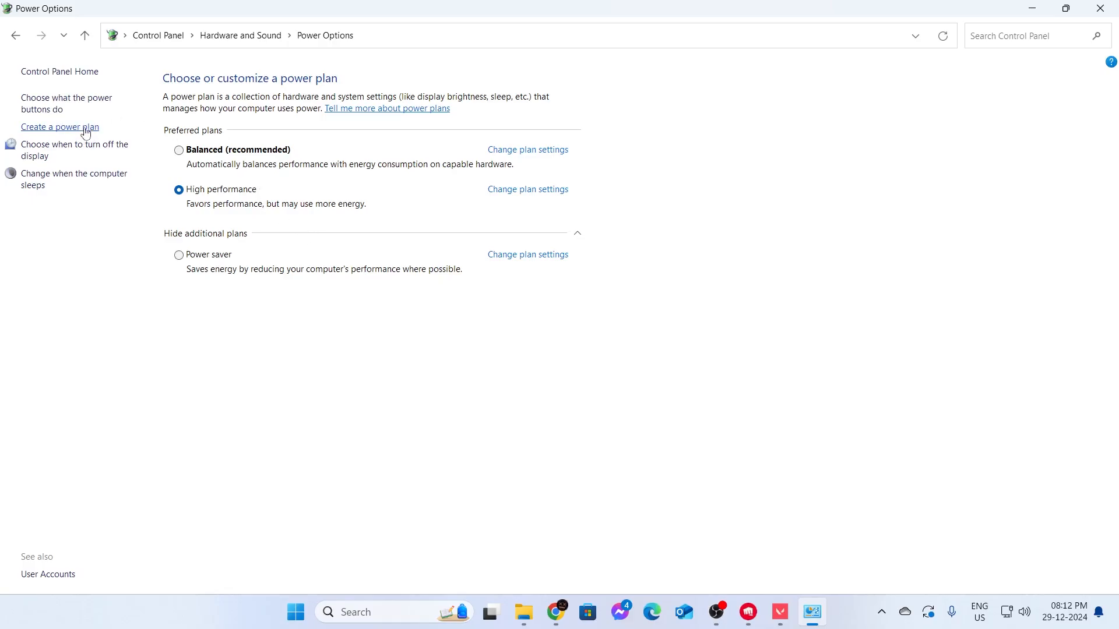
Step: Create a new plan named My Custom Plan 1 based on High performance and continue to its settings
click(59, 127)
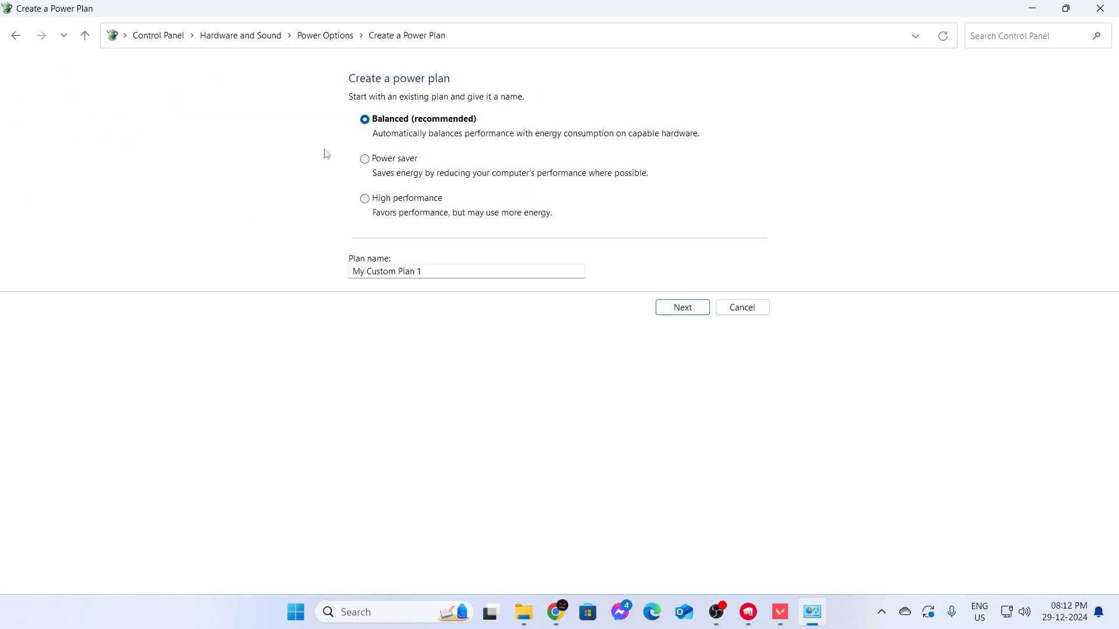
click(465, 271)
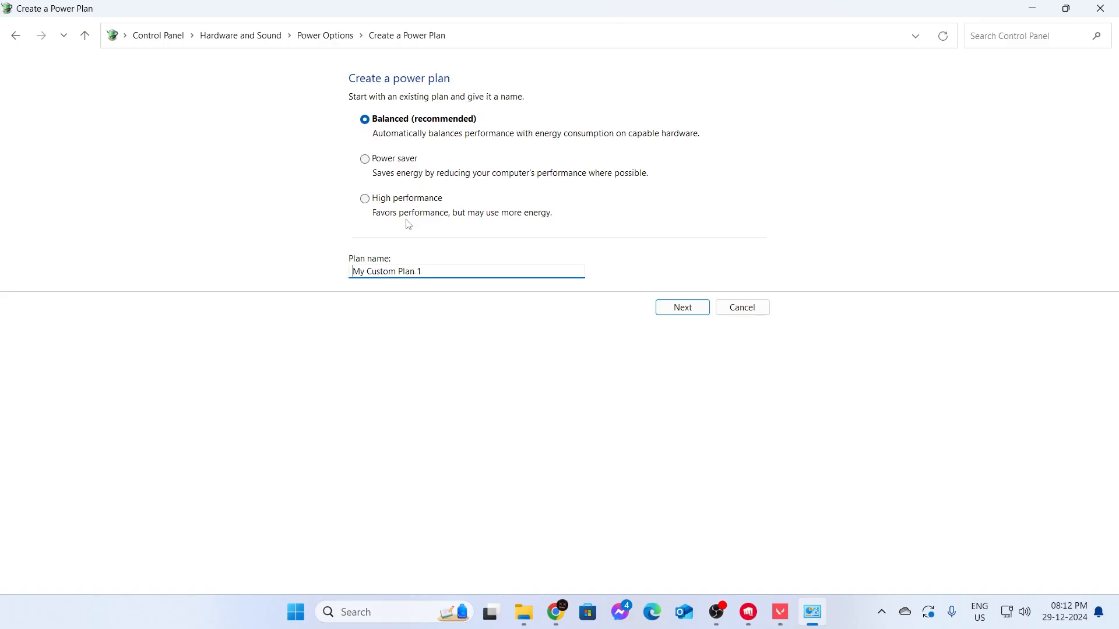
click(364, 198)
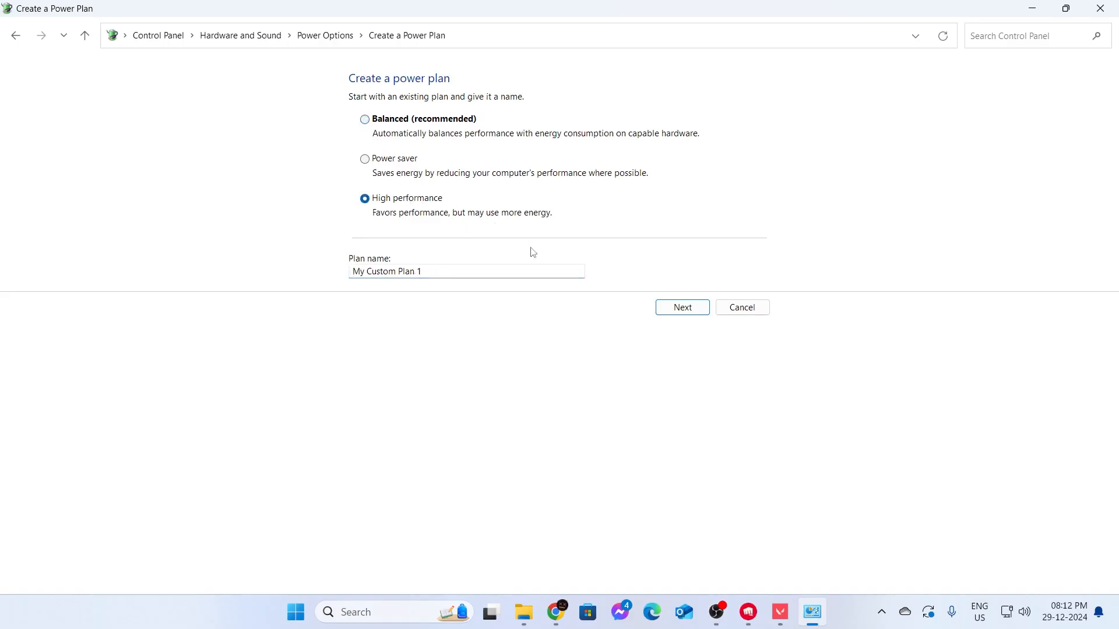
click(681, 307)
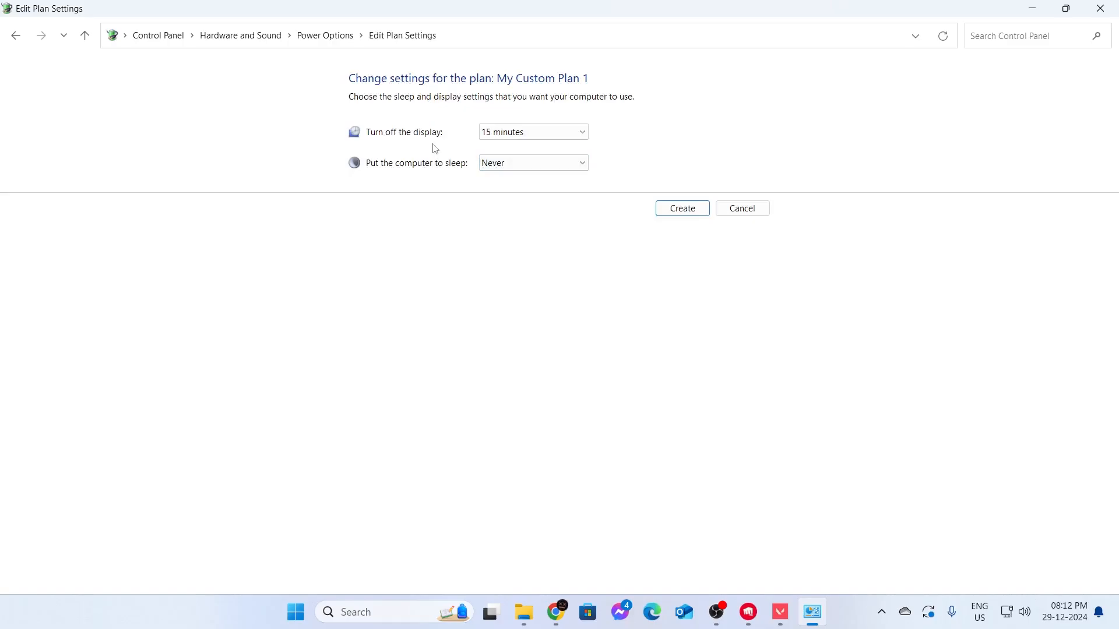
Step: Set display turn-off to Never, keep sleep at Never, and create My Custom Plan 1
click(532, 132)
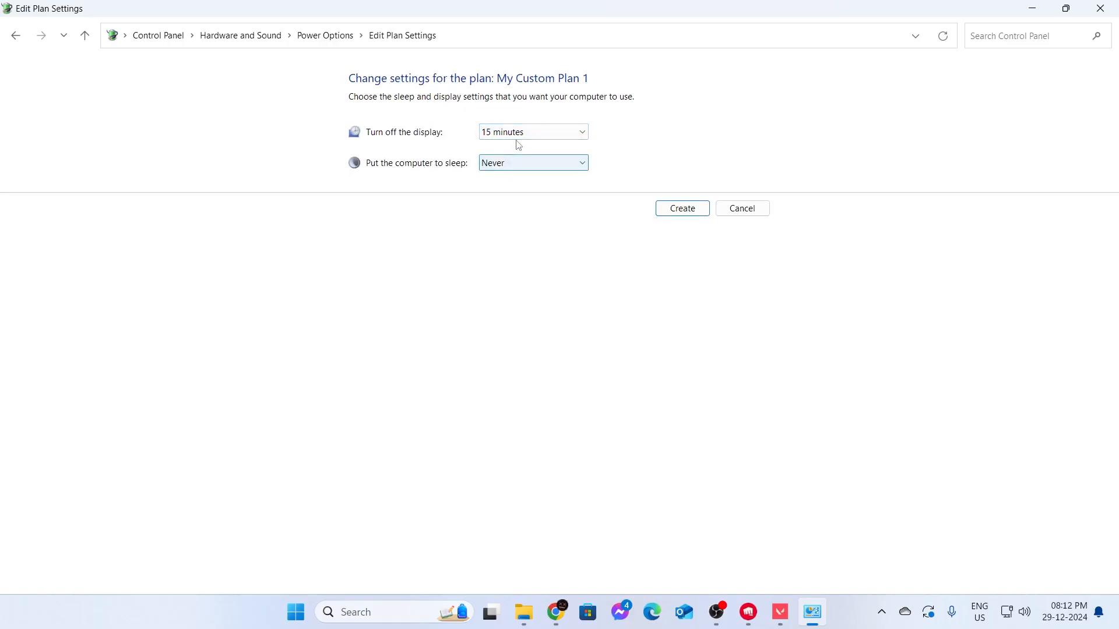
click(532, 131)
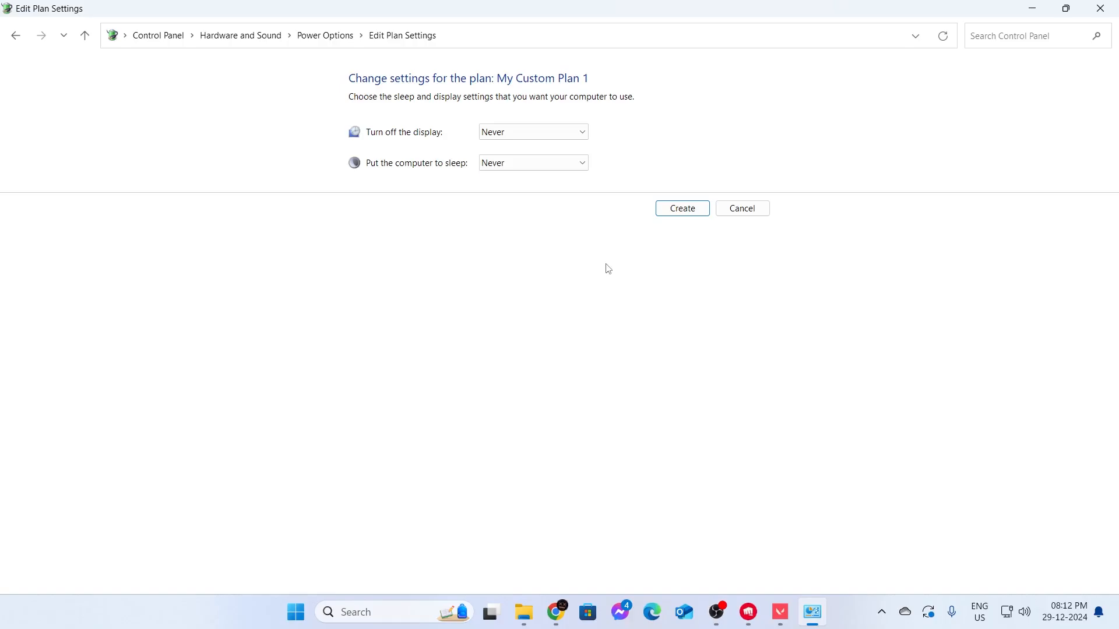
click(681, 208)
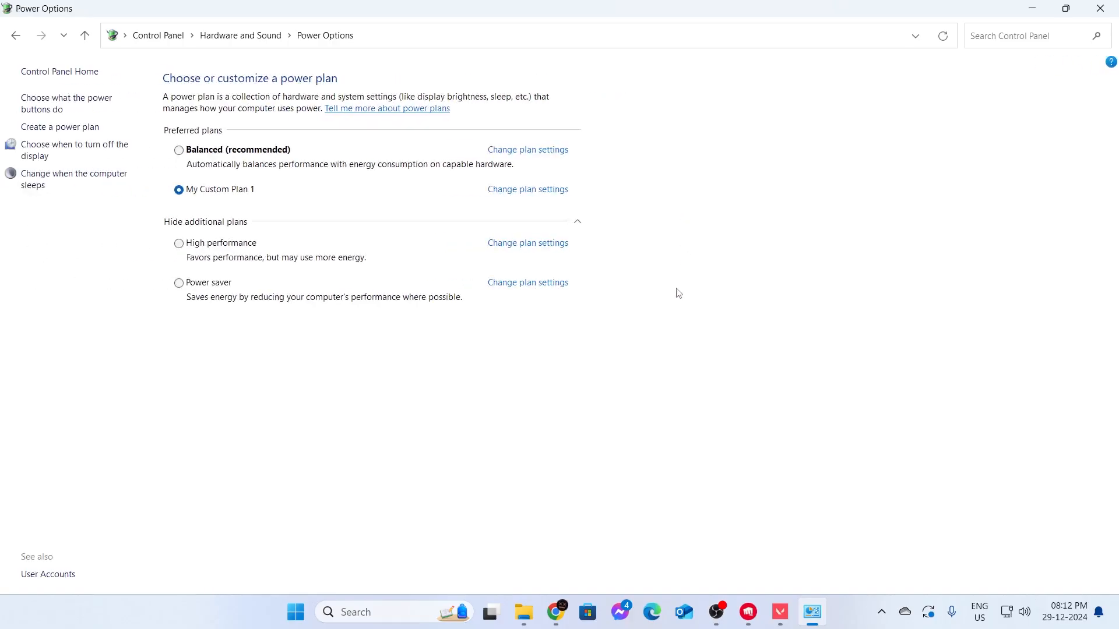
mouse_move(640, 226)
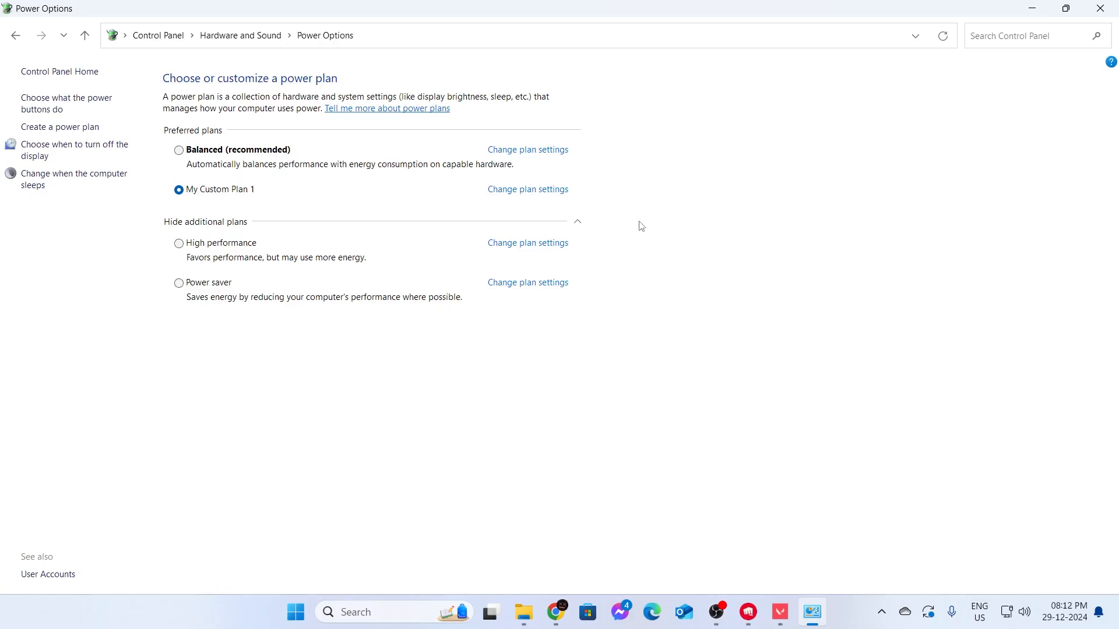
mouse_move(537, 194)
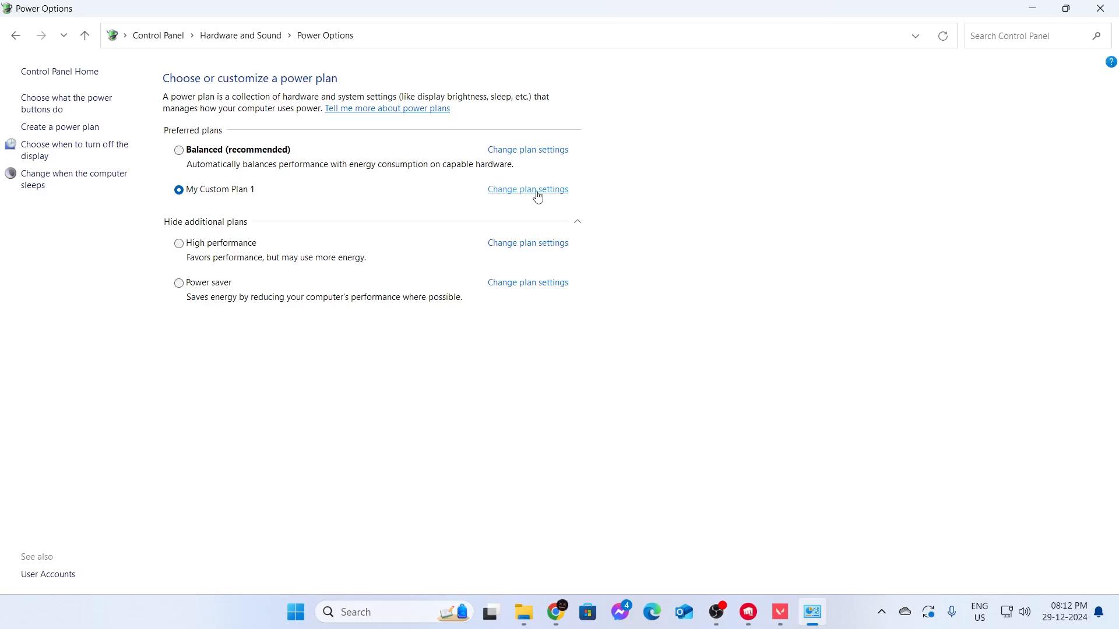
Step: Reopen the plan settings of My Custom Plan 1
click(528, 189)
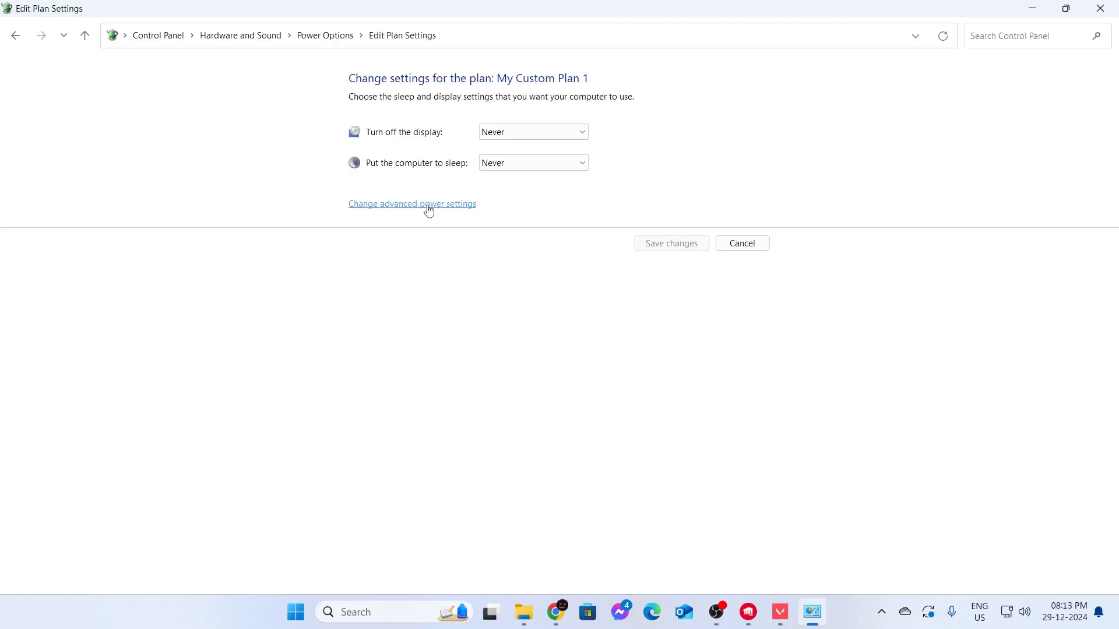
Step: In advanced power settings, set Hard disk turn-off to 0 minutes and confirm
click(412, 203)
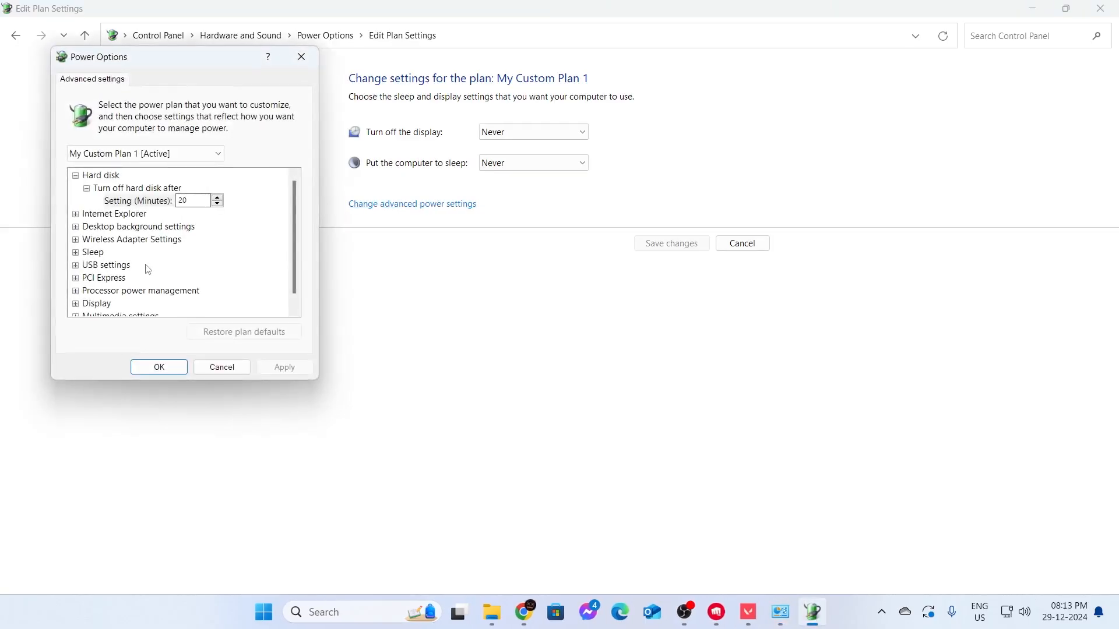
mouse_move(137, 194)
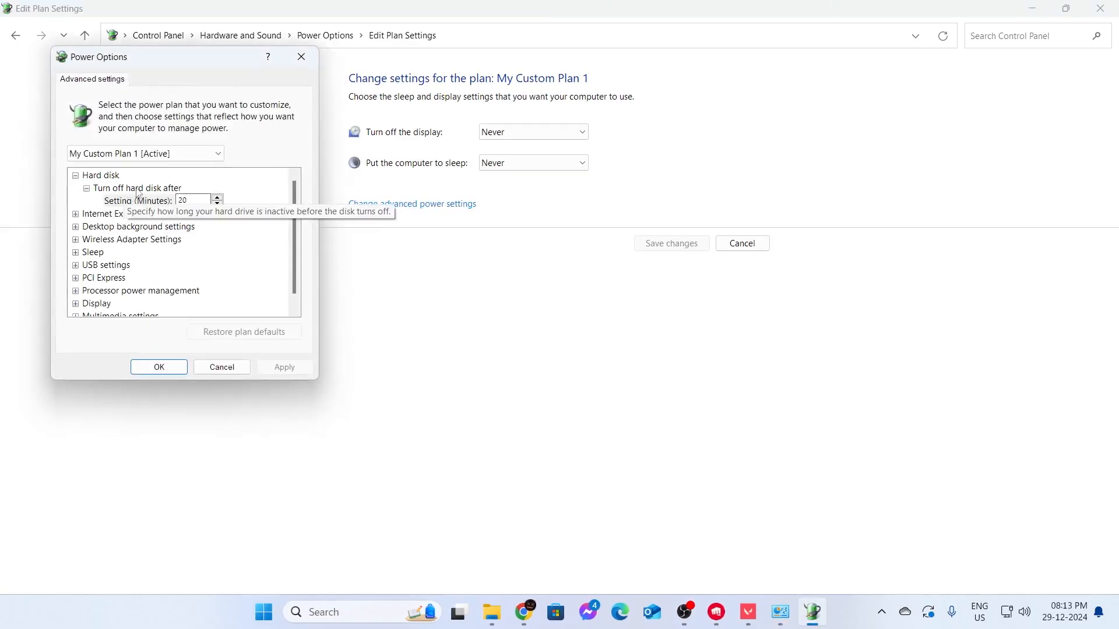
click(136, 187)
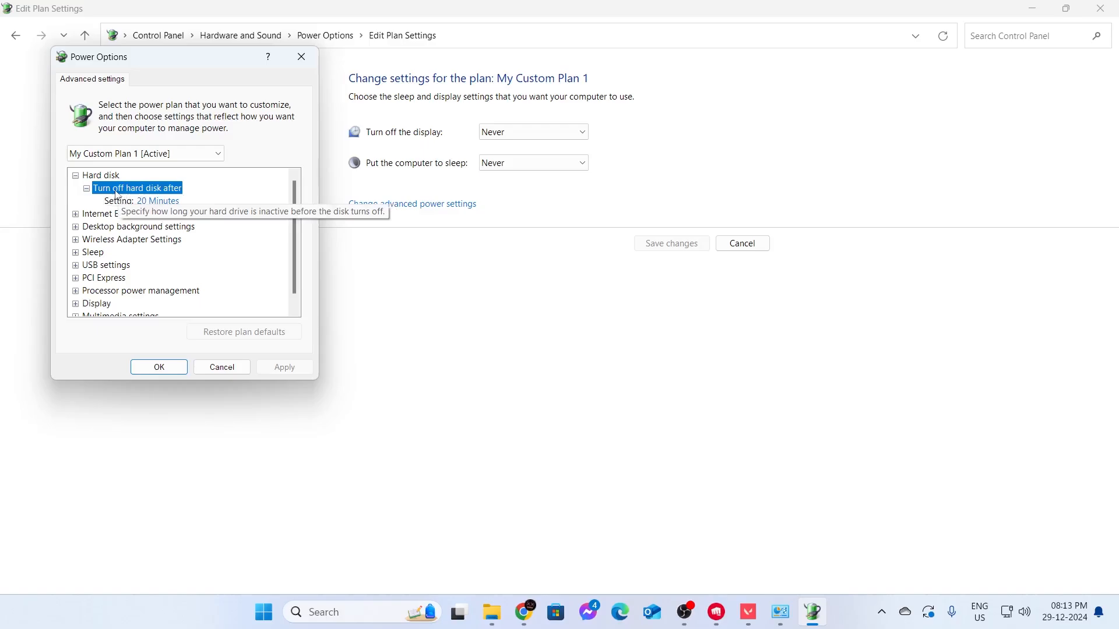
click(137, 188)
text(0)
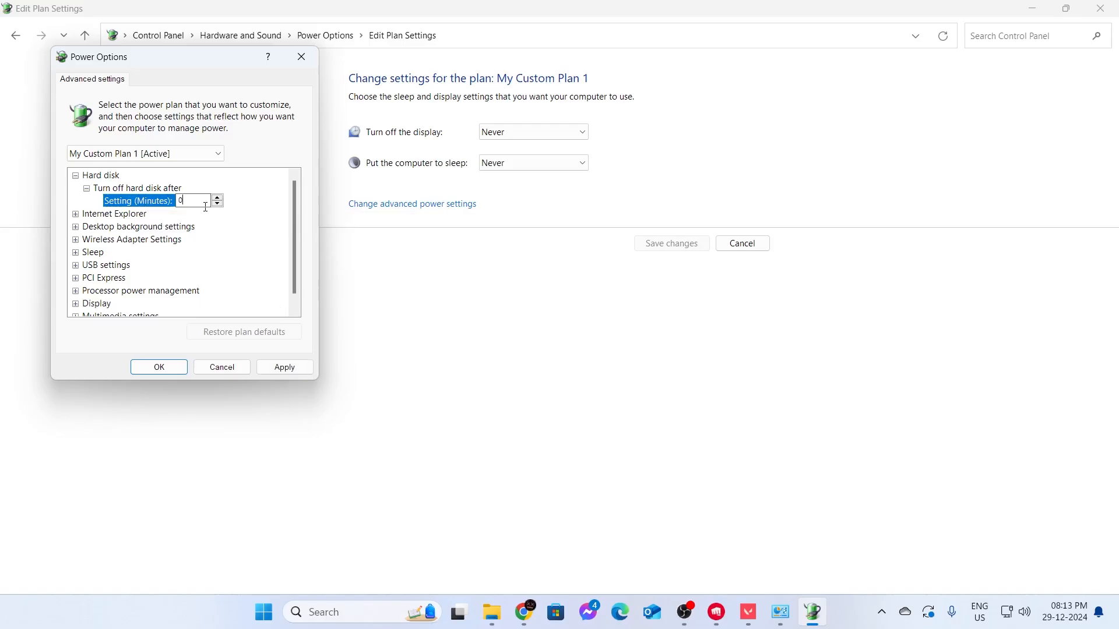
click(221, 367)
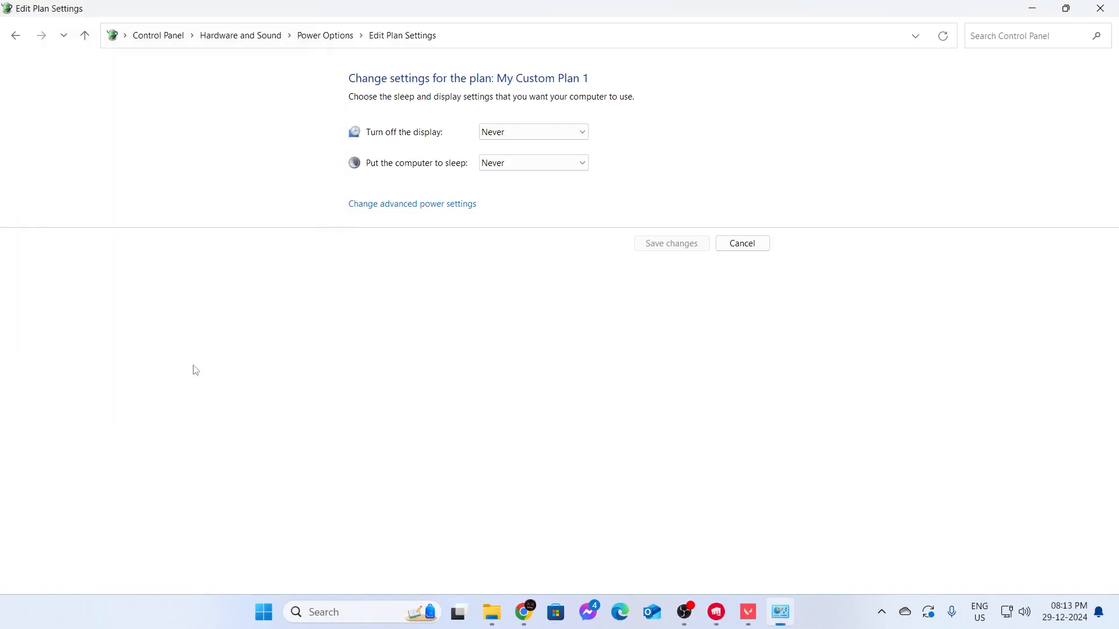